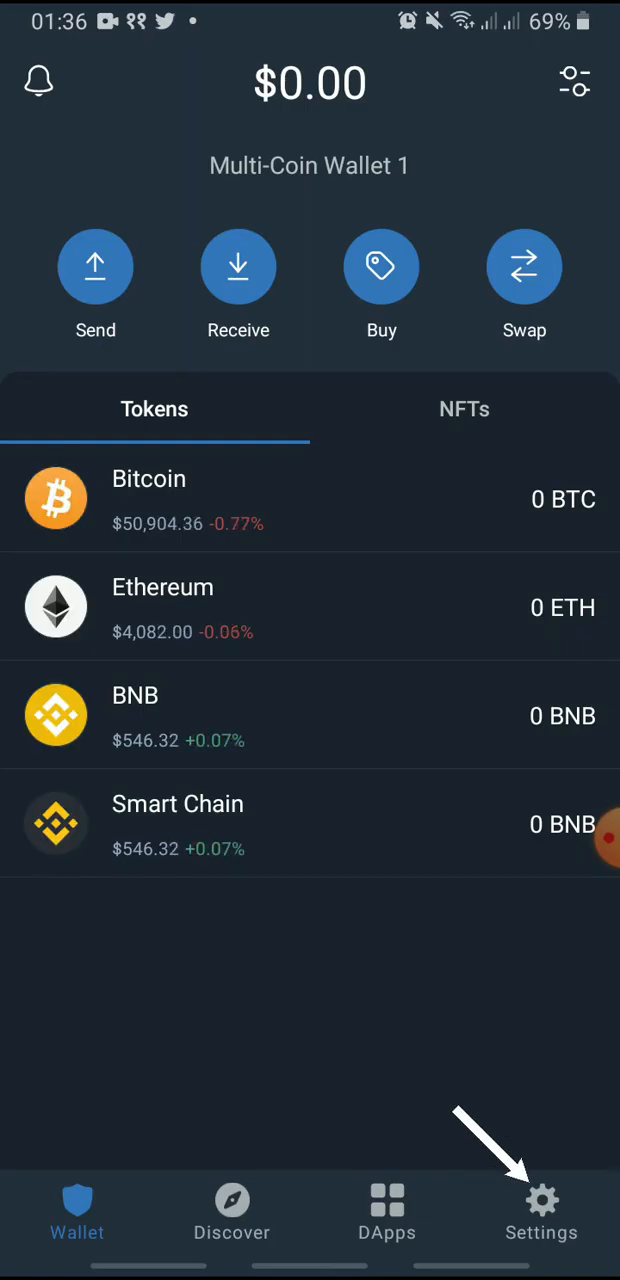
Leave the wallet overview and go to the app's Settings
left_click(540, 1210)
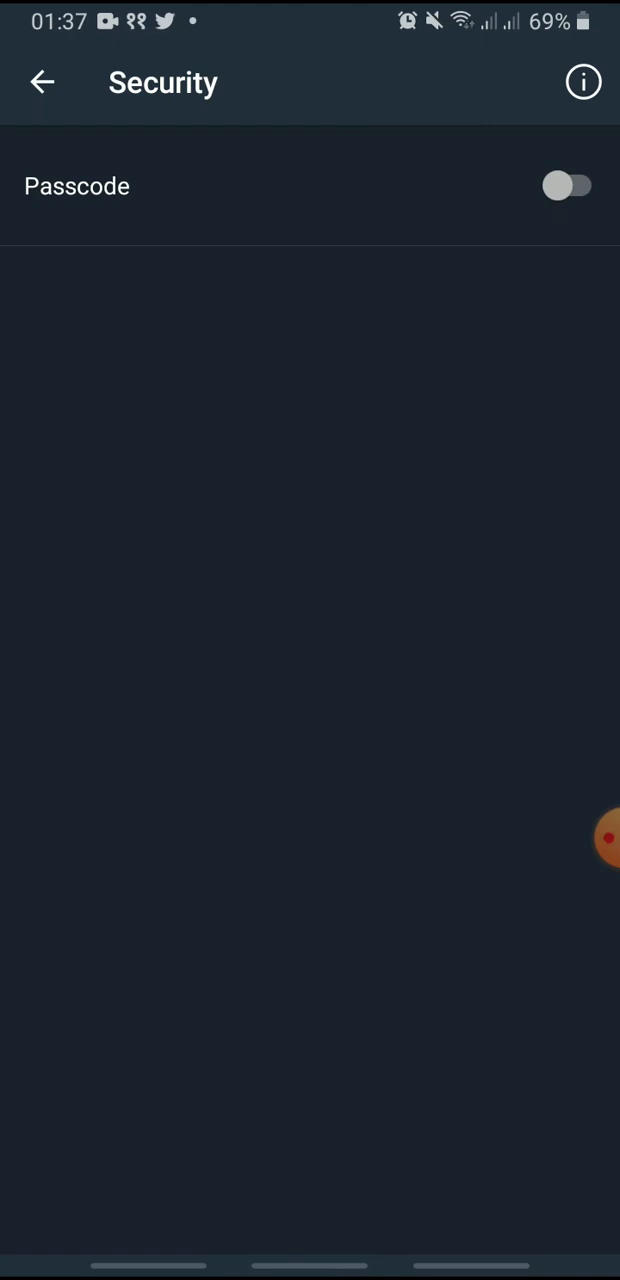
Switch the Passcode option on in Security to begin setting a new passcode
left_click(568, 186)
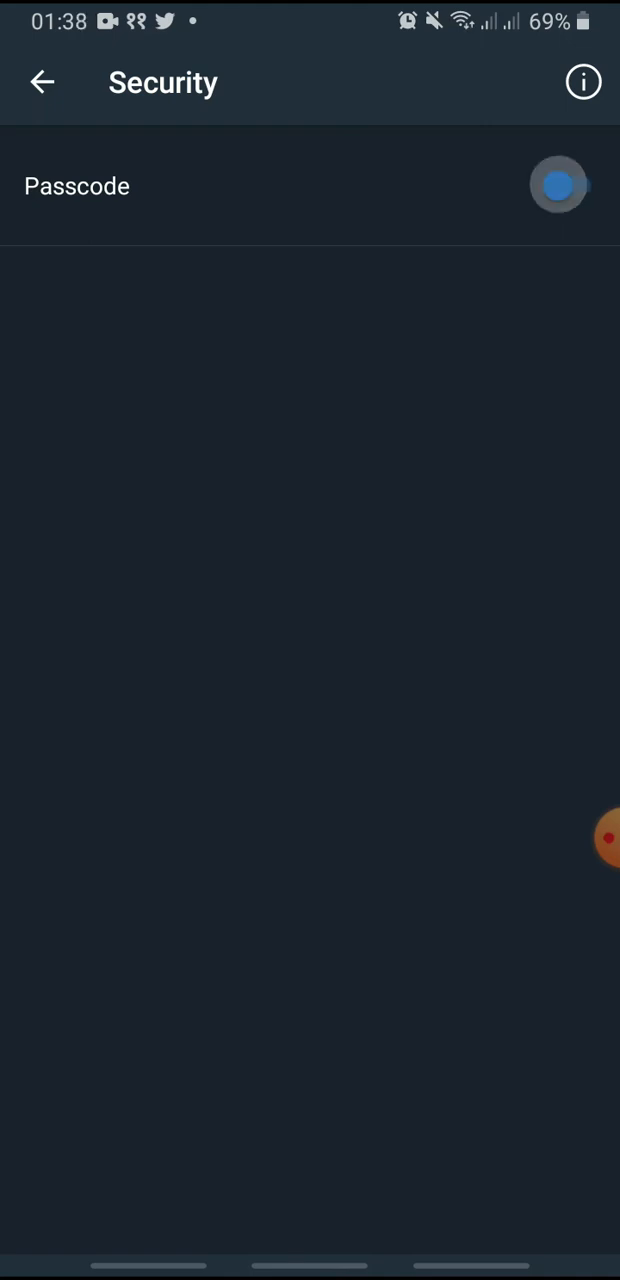